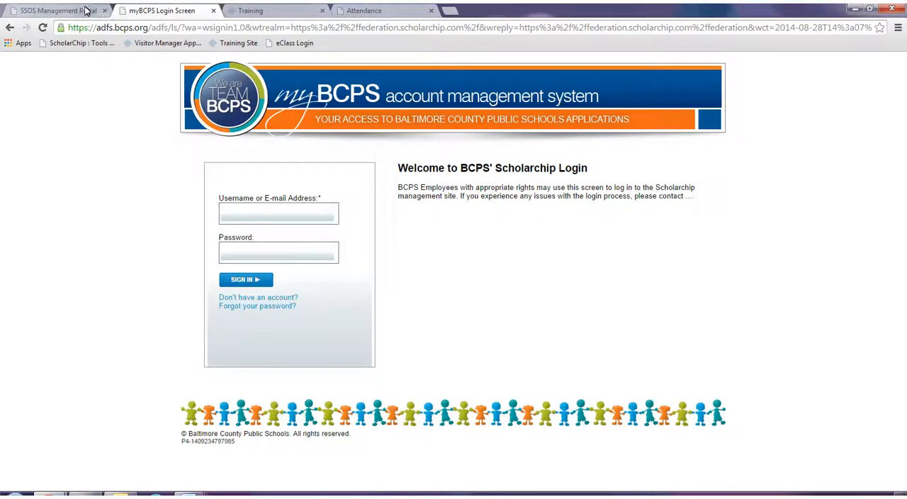
Switch to the SSOS Management Portal tab showing ScholarChip High School's information page.
left_click(53, 10)
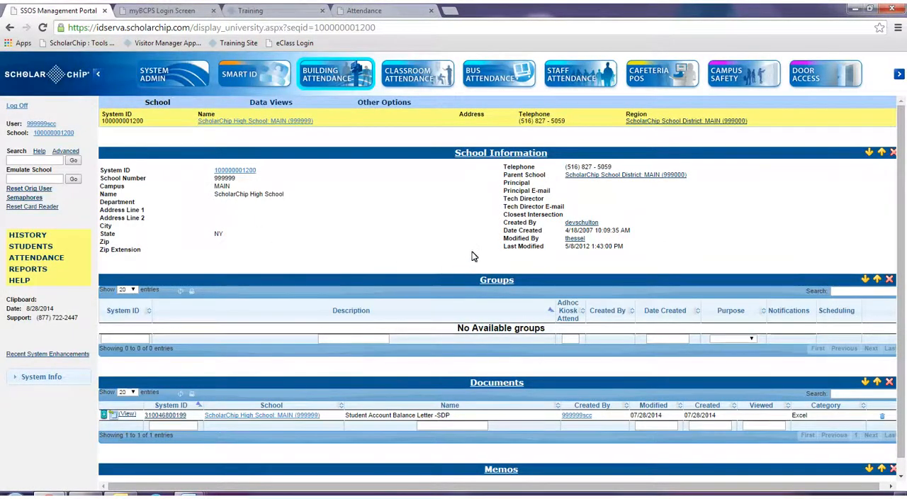
left_click(383, 102)
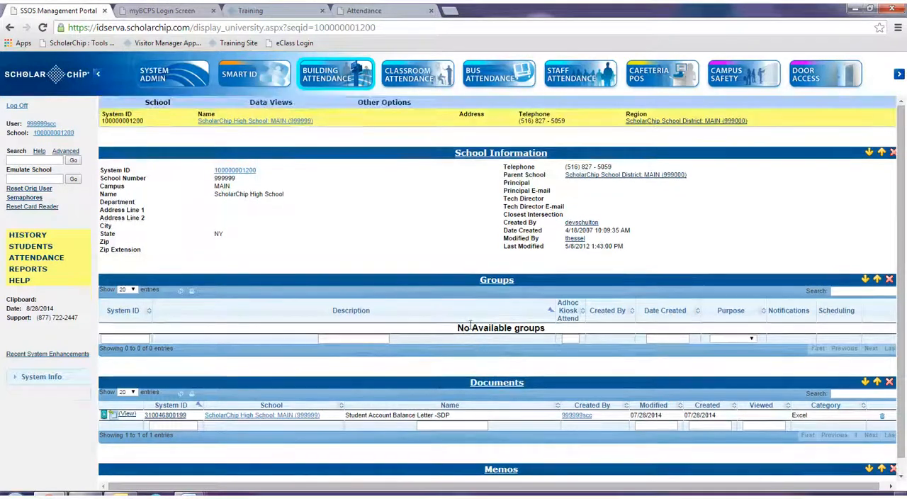
mouse_move(460, 311)
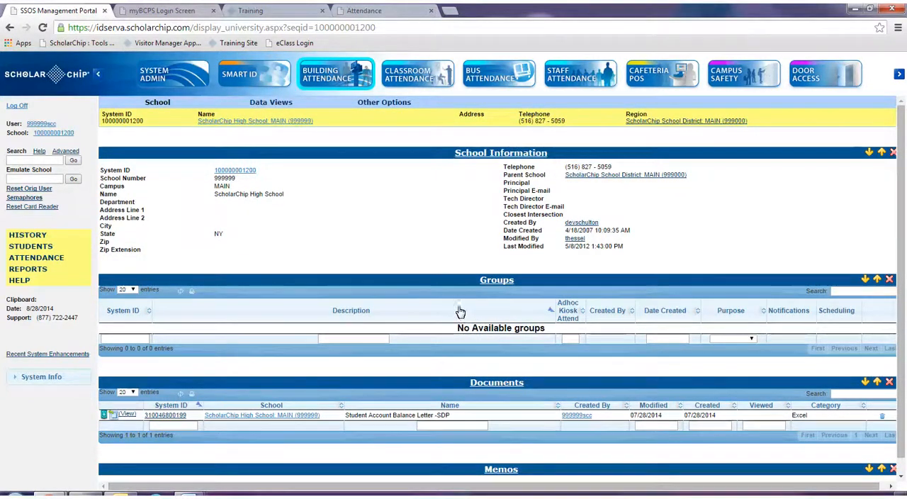
mouse_move(453, 314)
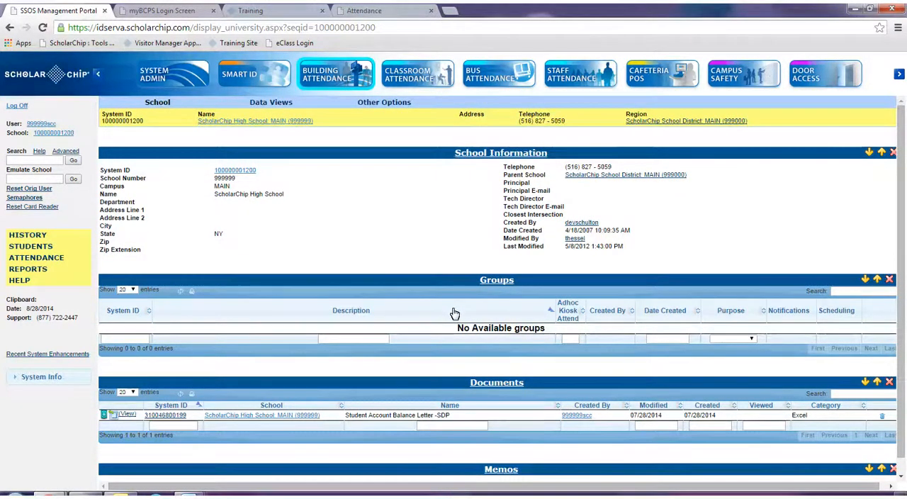
mouse_move(417, 281)
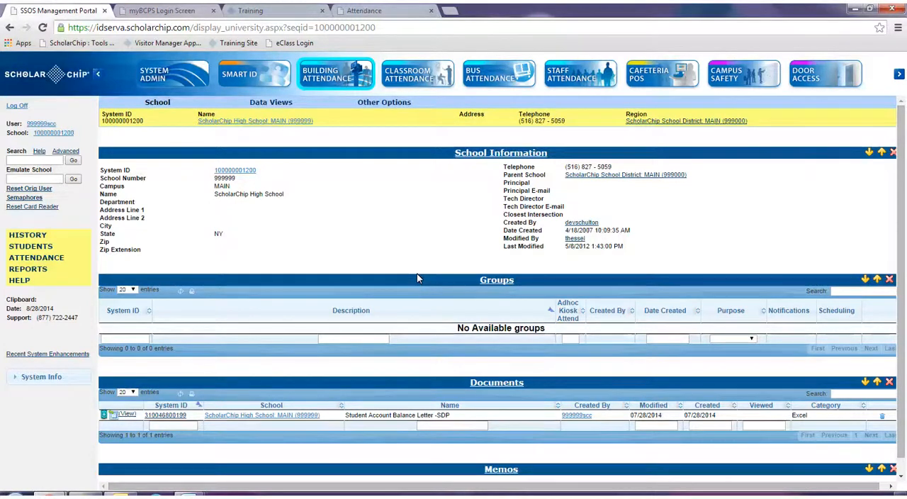
mouse_move(356, 265)
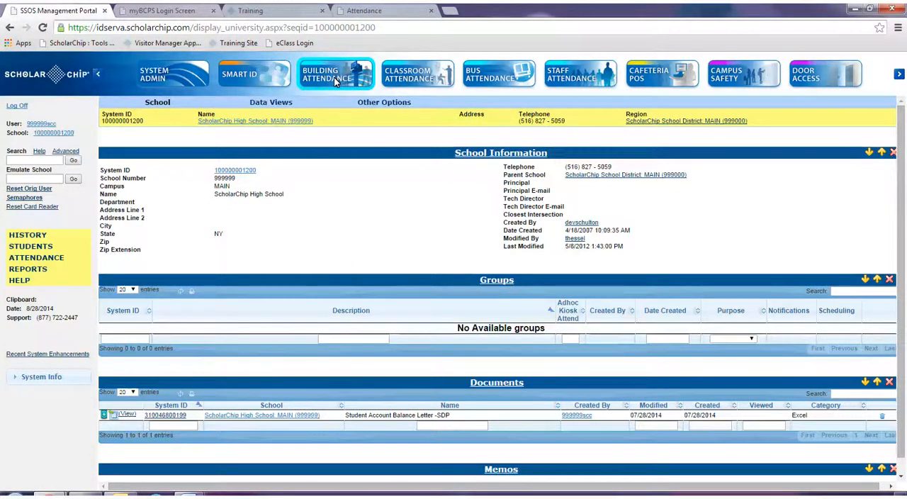
mouse_move(335, 74)
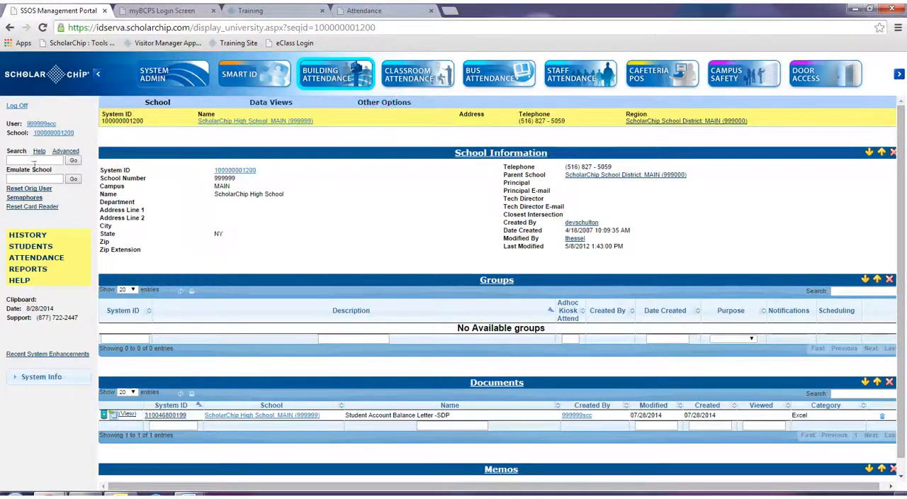
Search students by last name 'smith', listing 11 matching records.
left_click(36, 168)
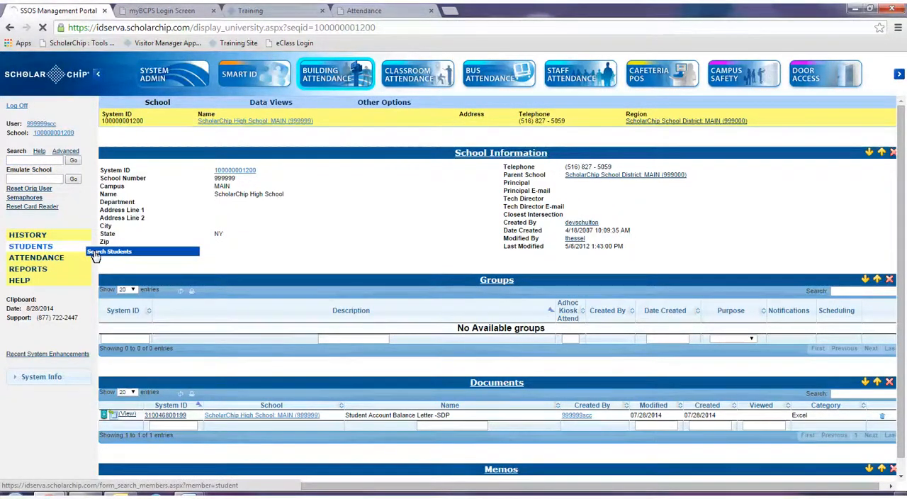
left_click(109, 251)
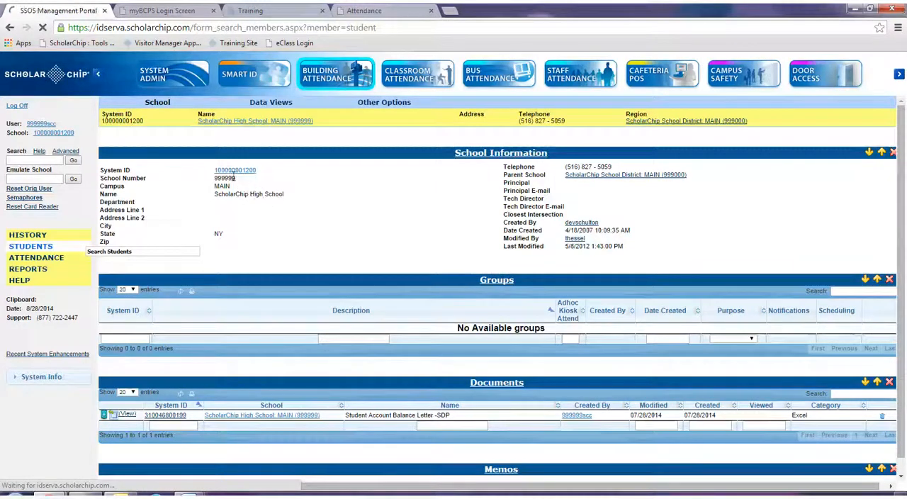
left_click(30, 245)
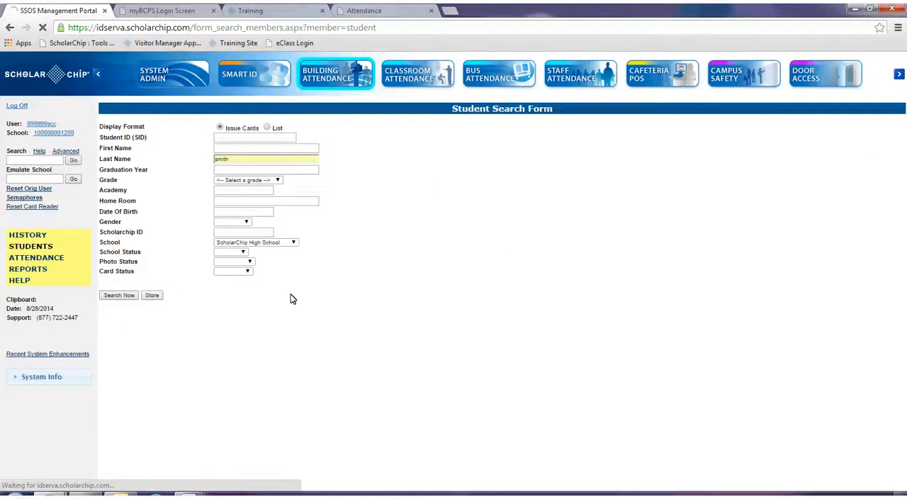
left_click(119, 295)
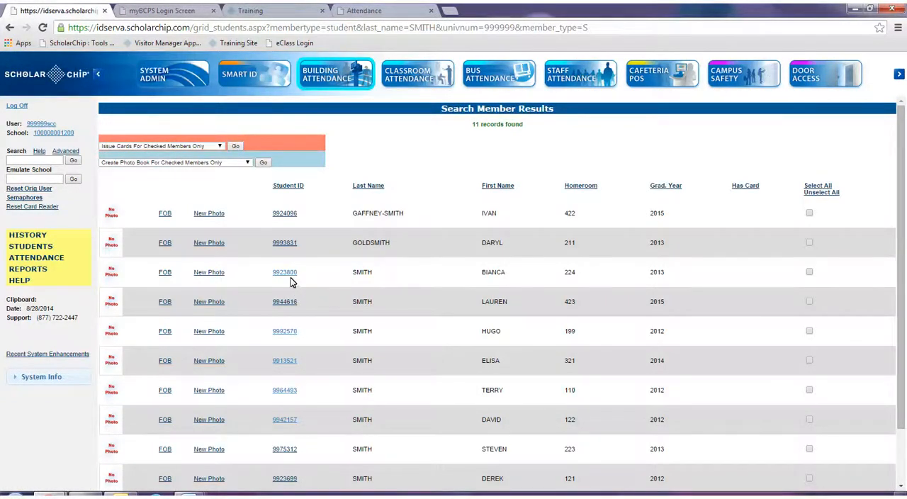
left_click(284, 448)
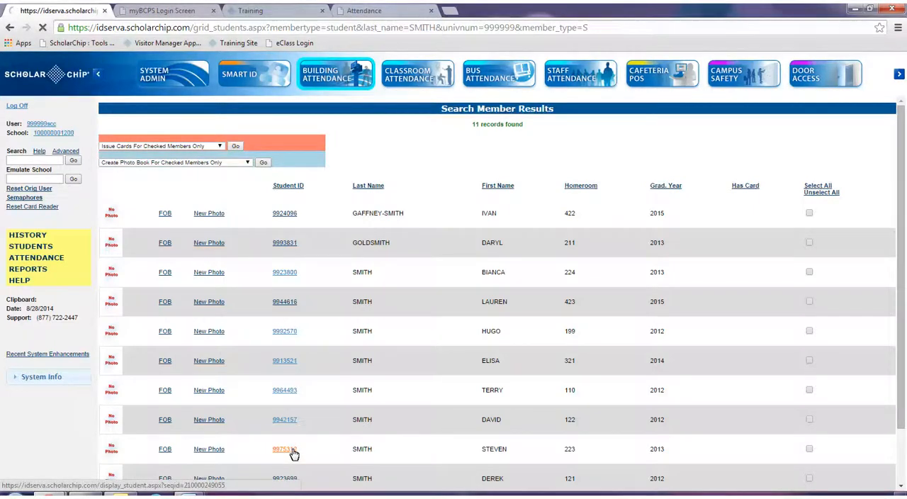
left_click(284, 449)
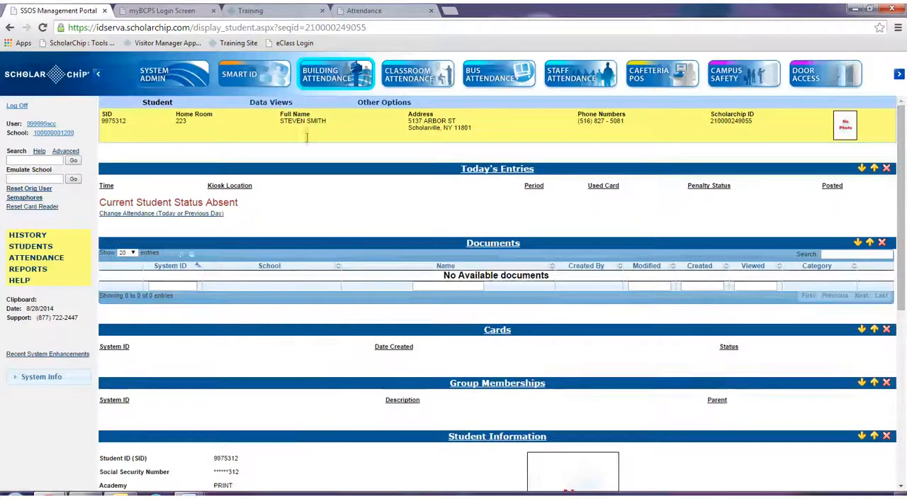
left_click(270, 102)
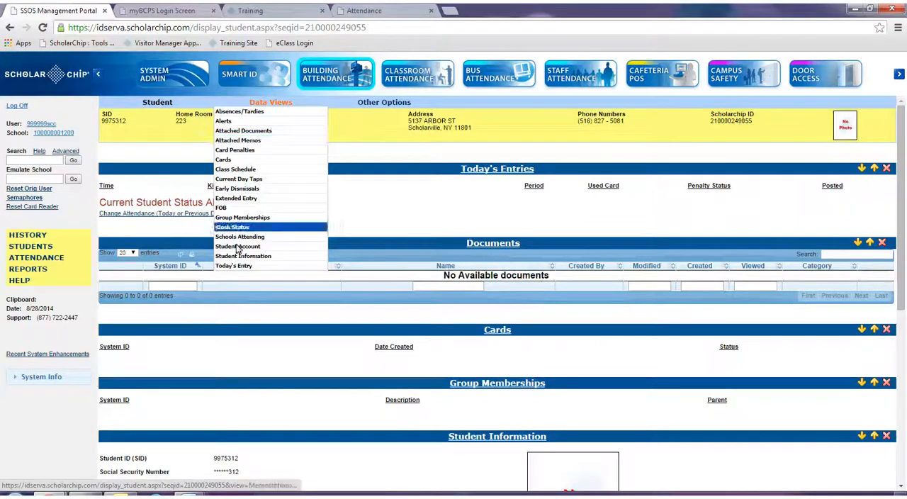
left_click(233, 265)
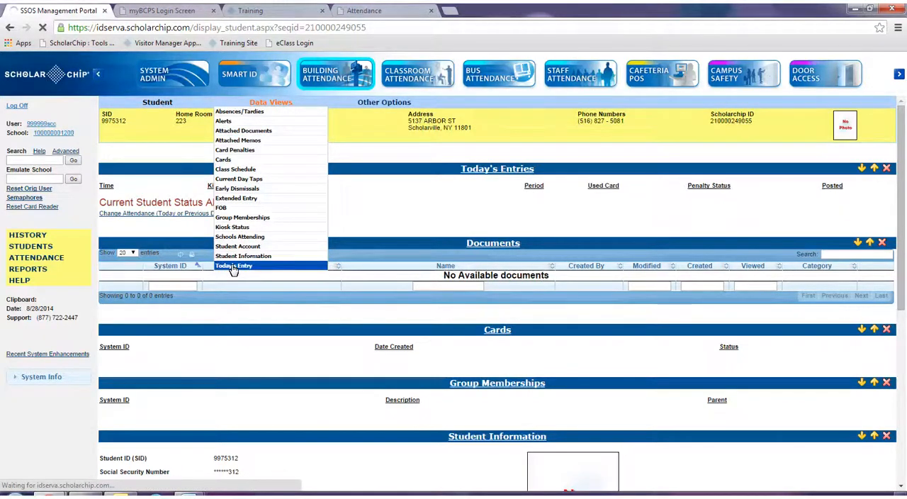
left_click(233, 265)
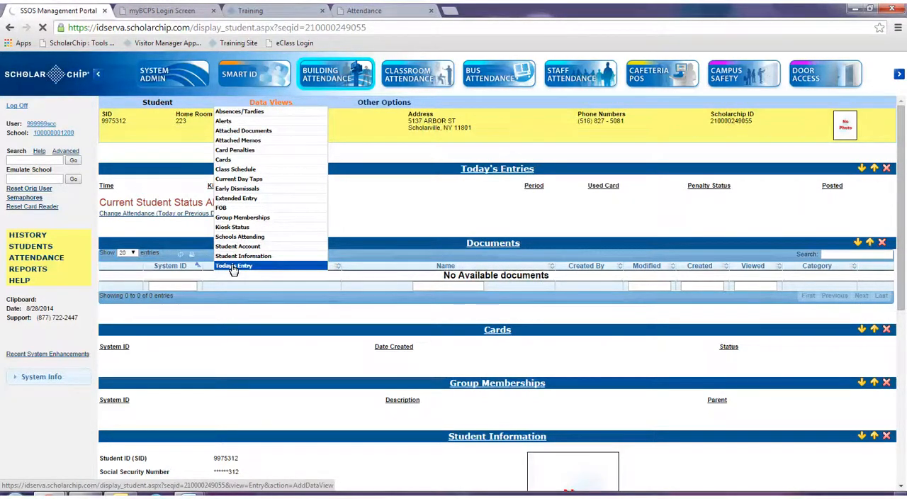
left_click(233, 265)
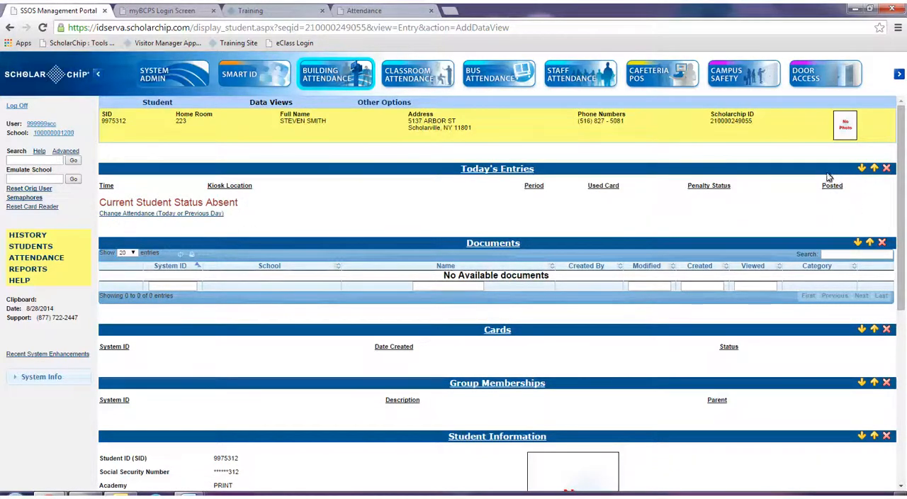
mouse_move(192, 243)
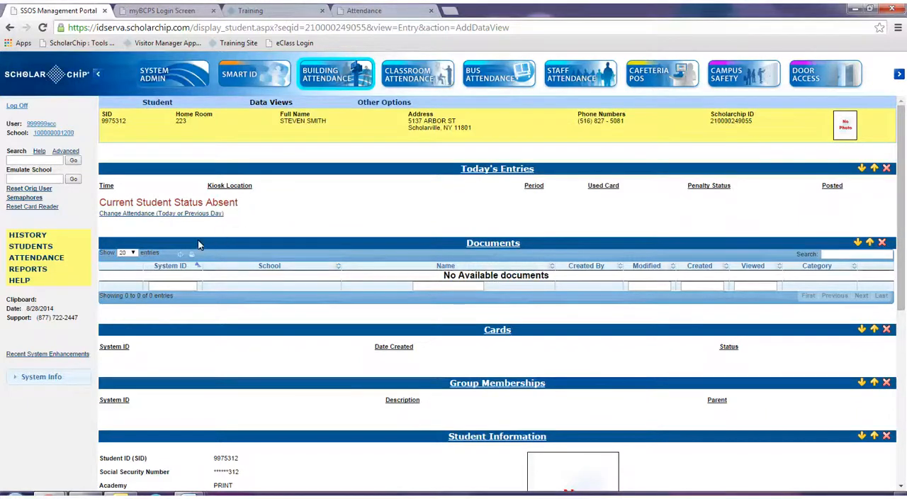
mouse_move(138, 218)
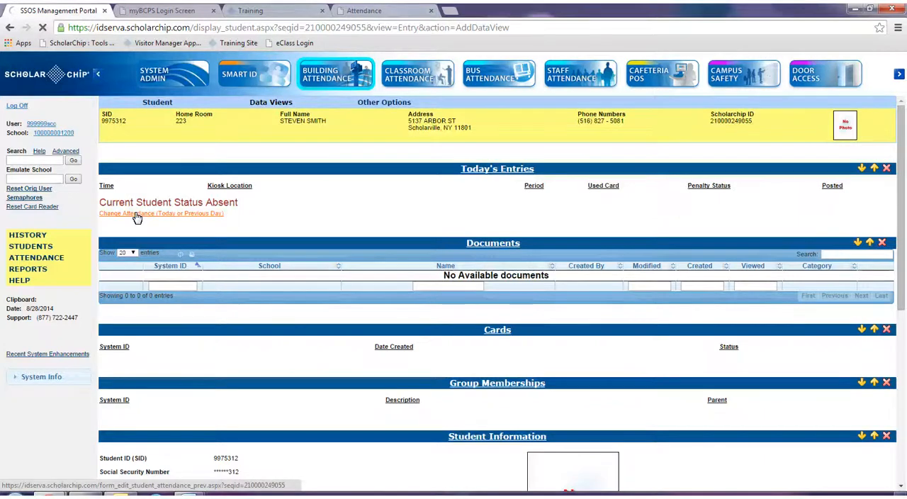
left_click(161, 213)
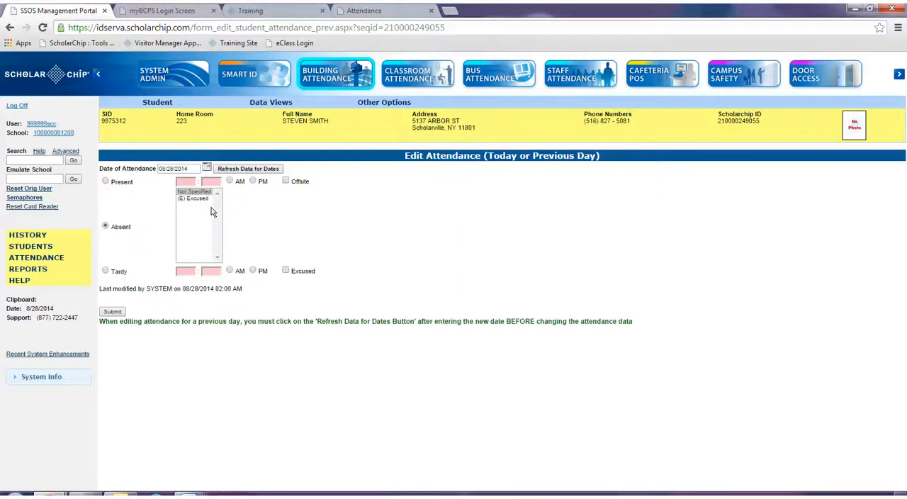
mouse_move(182, 207)
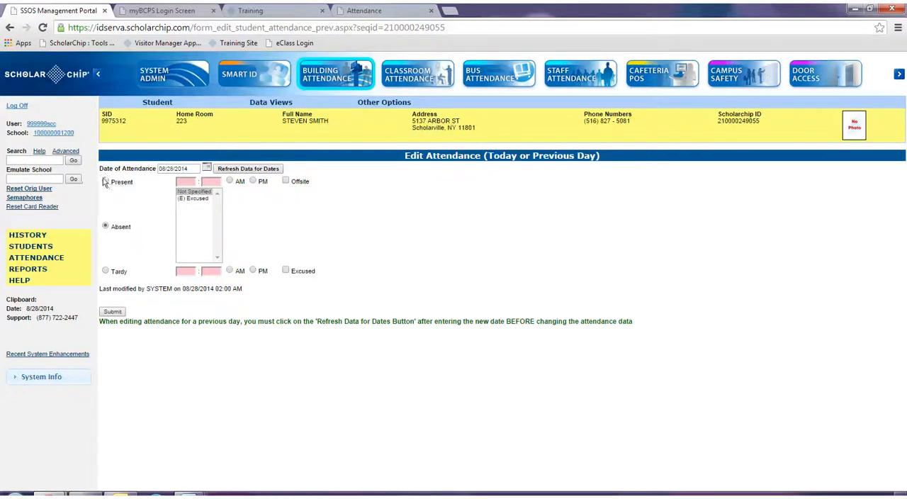
left_click(105, 181)
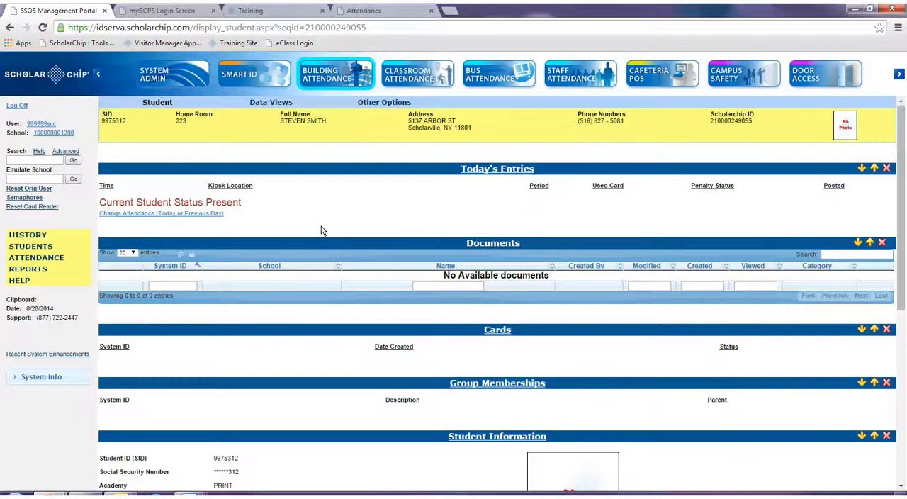
mouse_move(275, 230)
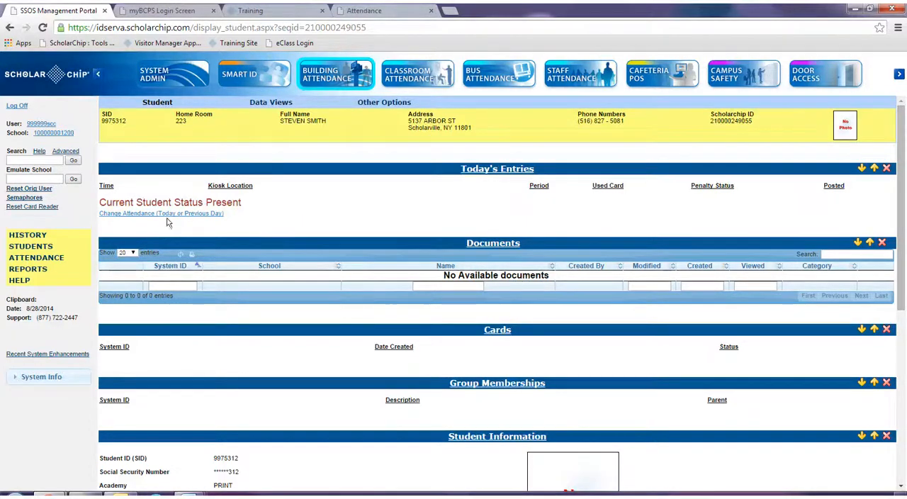
mouse_move(243, 208)
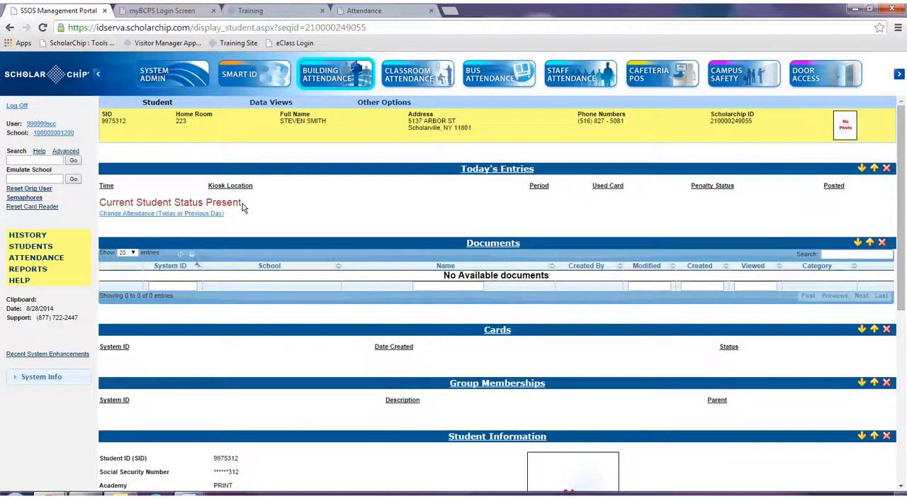
mouse_move(90, 293)
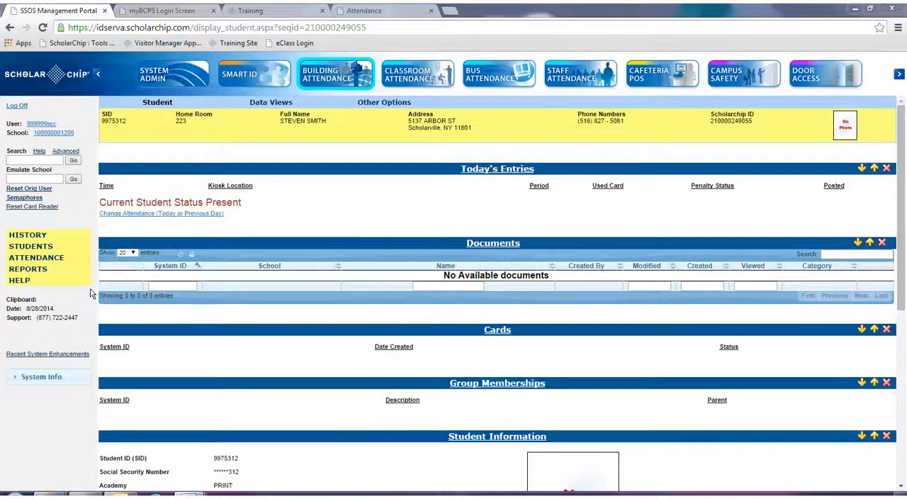
mouse_move(332, 201)
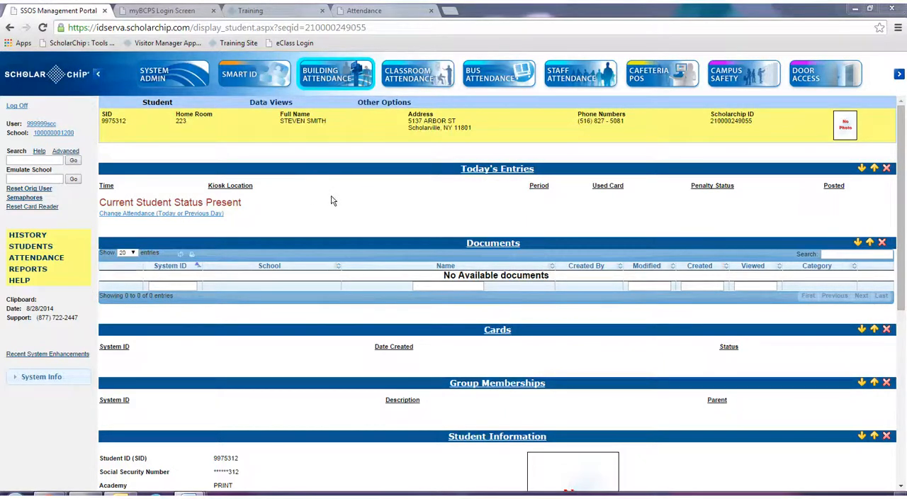
mouse_move(328, 199)
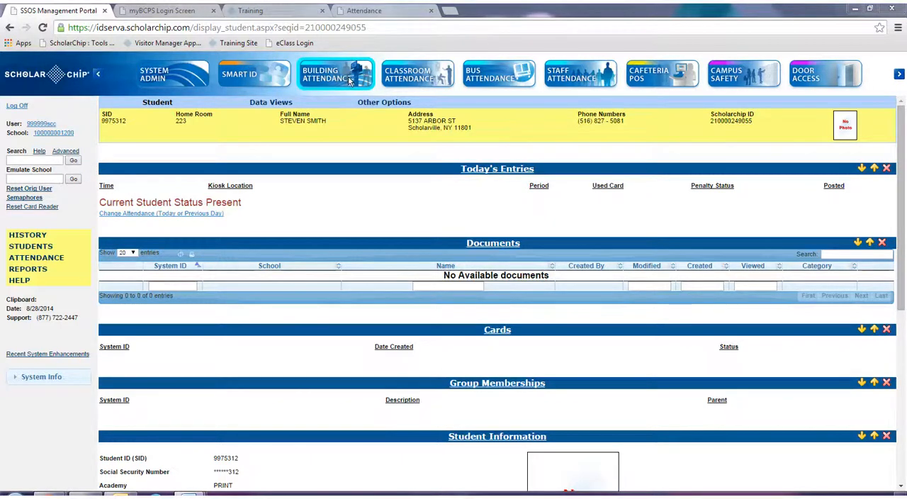
mouse_move(336, 74)
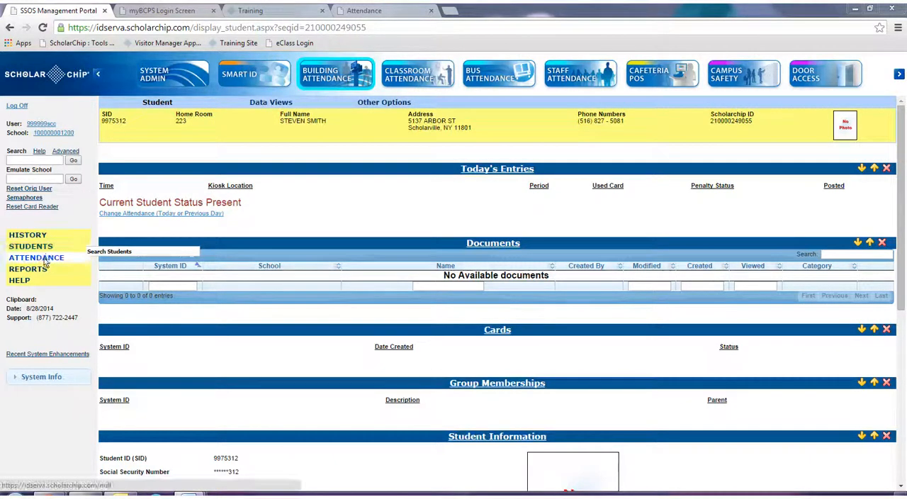
Go to Attendance Reconciliation and choose Monthly Reconciliation By HR/Group.
left_click(36, 257)
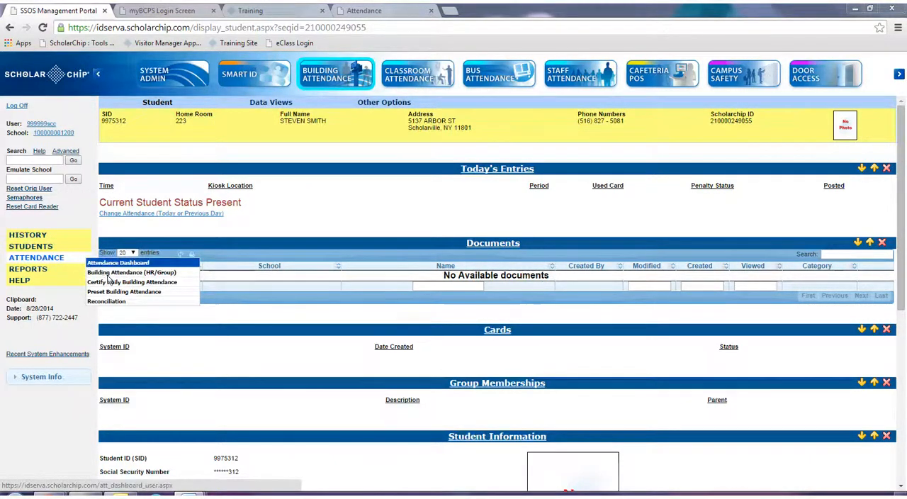
left_click(106, 300)
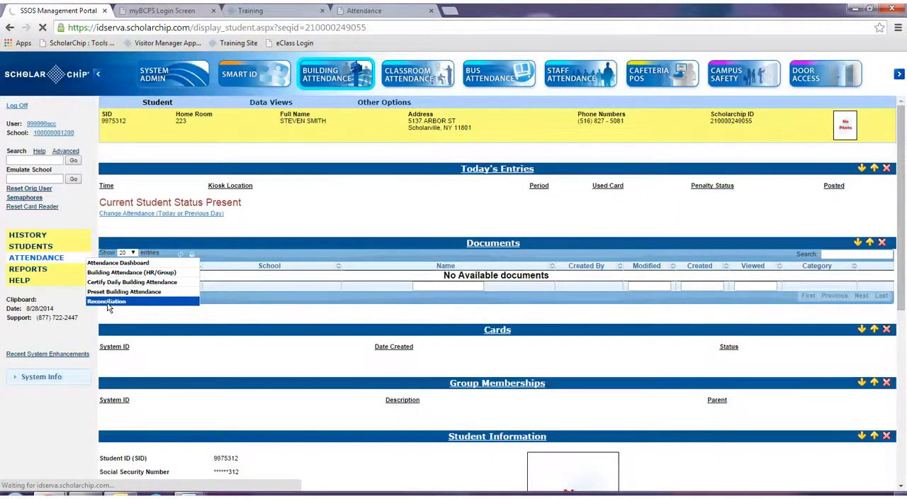
left_click(106, 301)
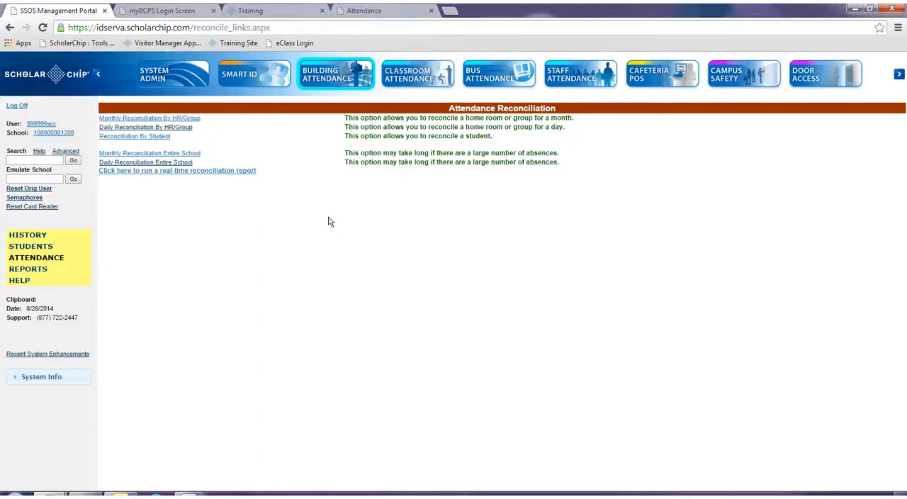
mouse_move(326, 213)
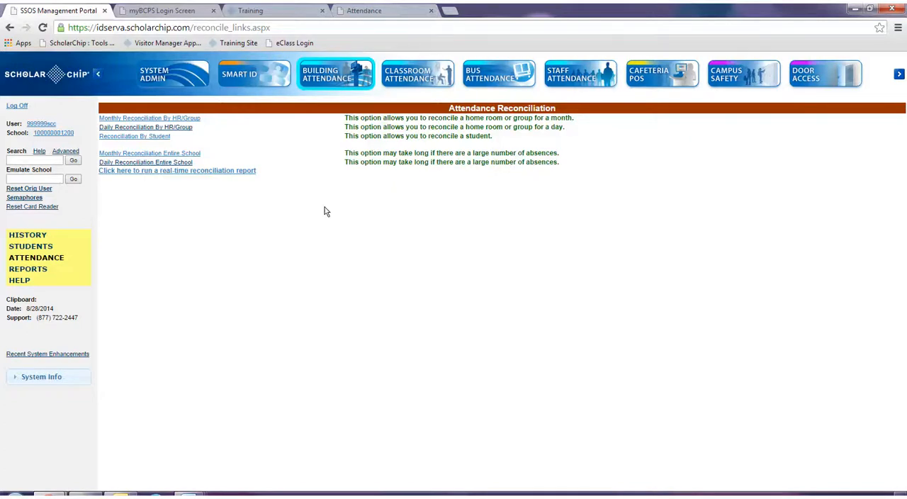
mouse_move(313, 213)
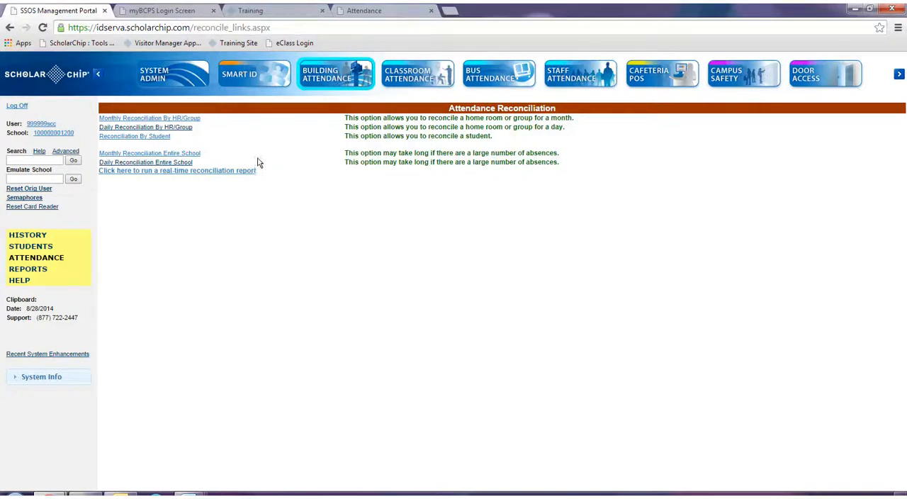
left_click(149, 118)
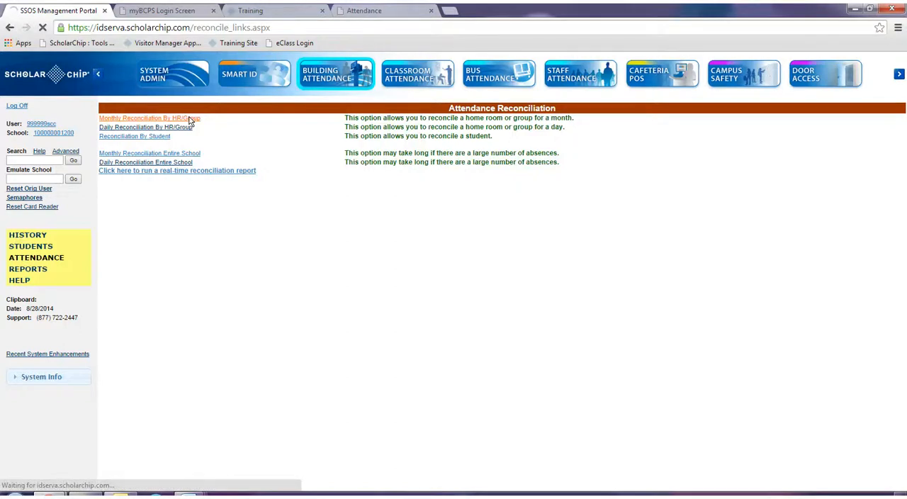
Search monthly reconciliation for Home Room 111, listing July 2014 absences.
left_click(150, 118)
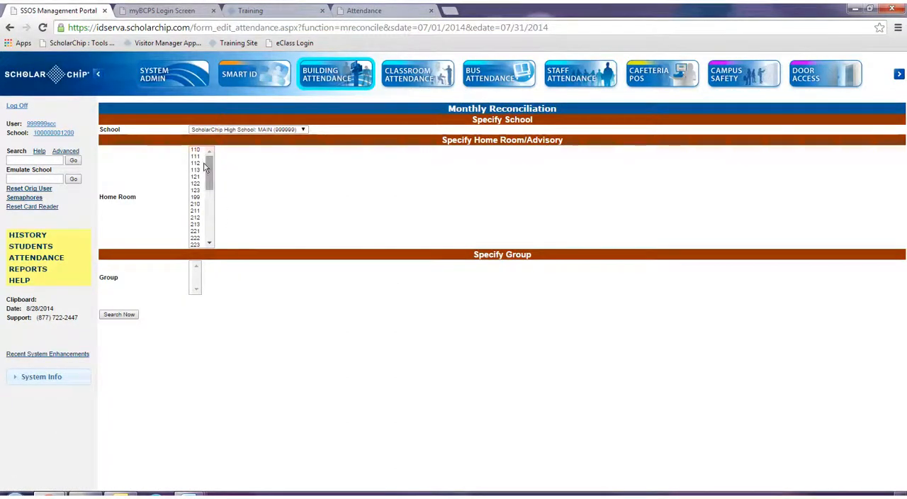
left_click(195, 156)
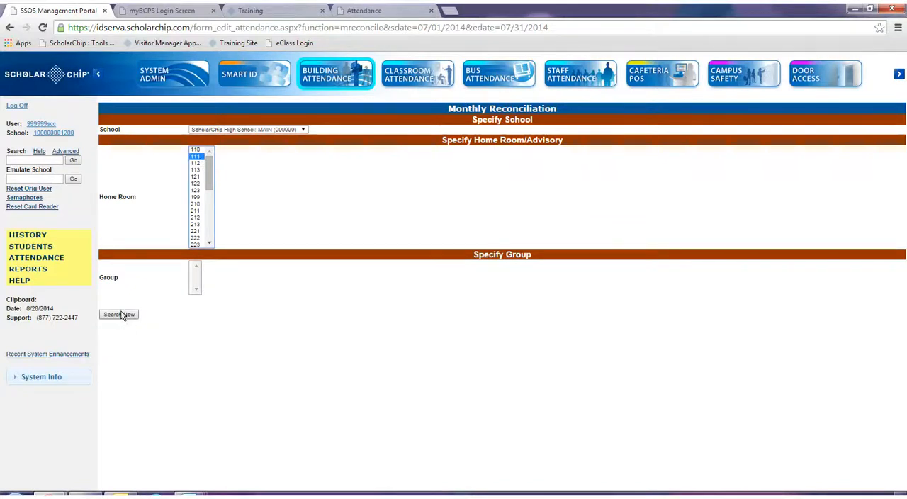
left_click(119, 314)
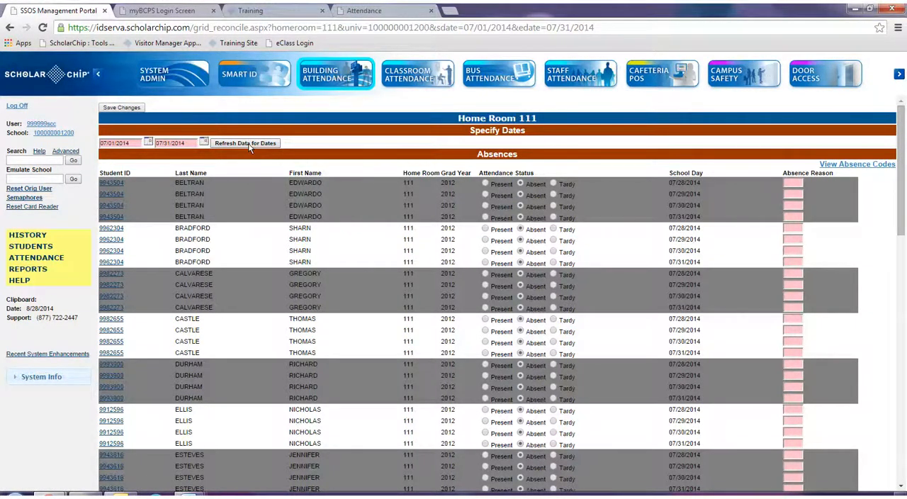
mouse_move(260, 324)
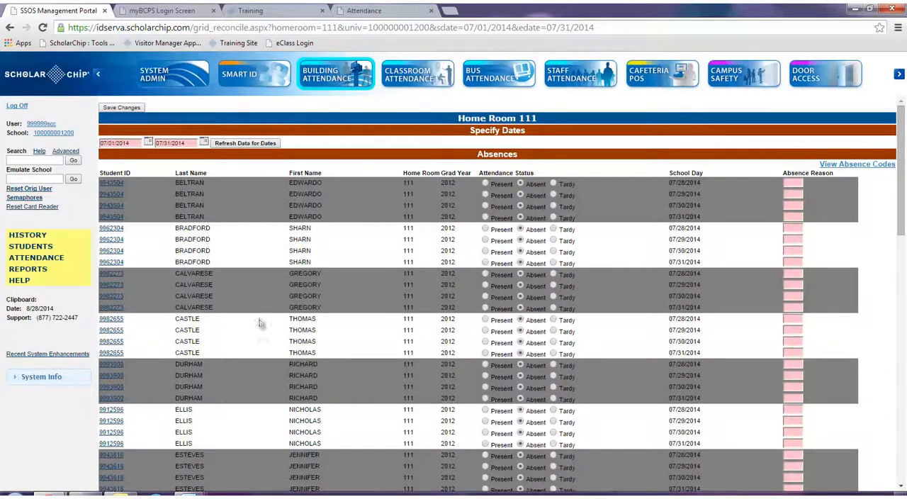
mouse_move(410, 215)
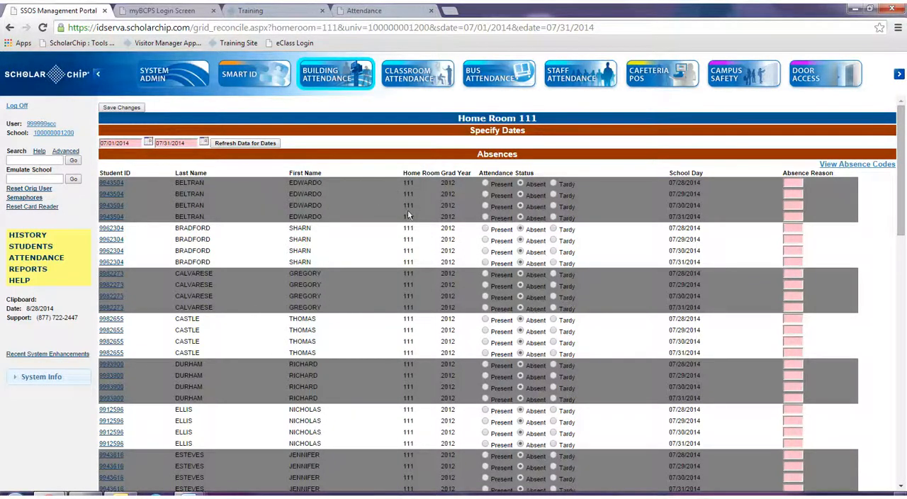
mouse_move(407, 360)
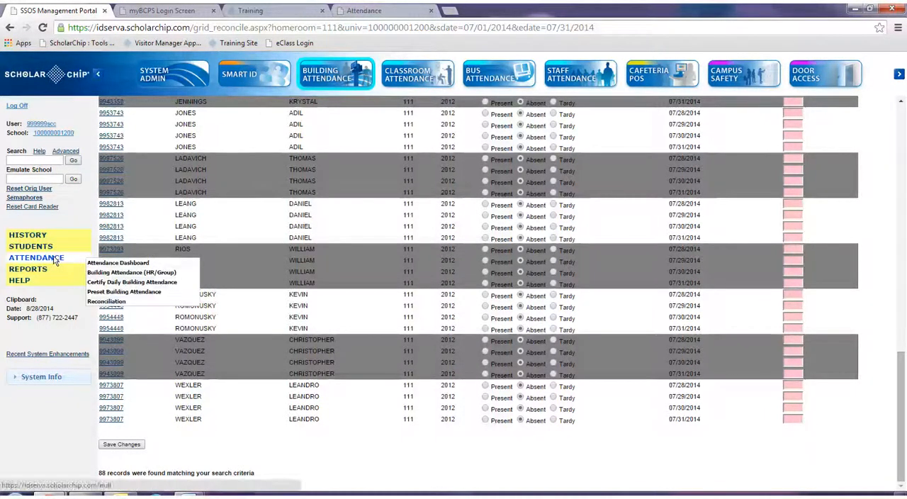
mouse_move(106, 301)
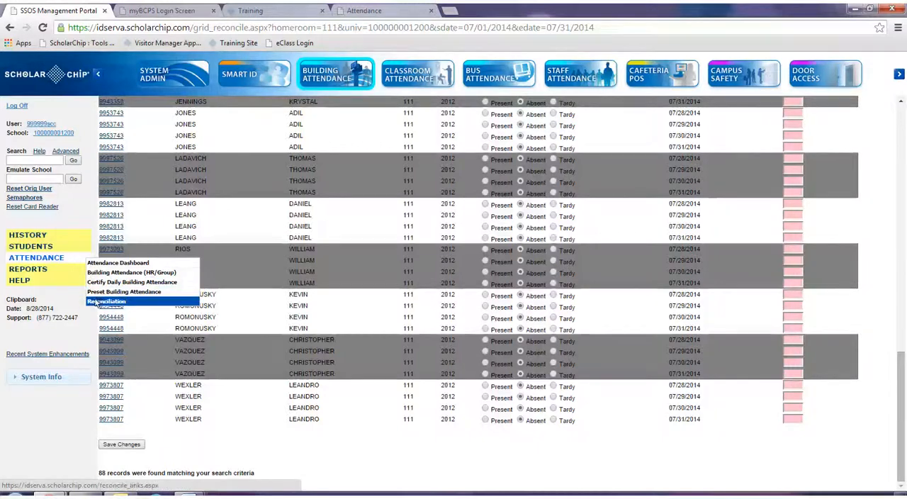
Return to the Attendance Reconciliation options after reviewing Home Room 111's 88 absences.
left_click(106, 301)
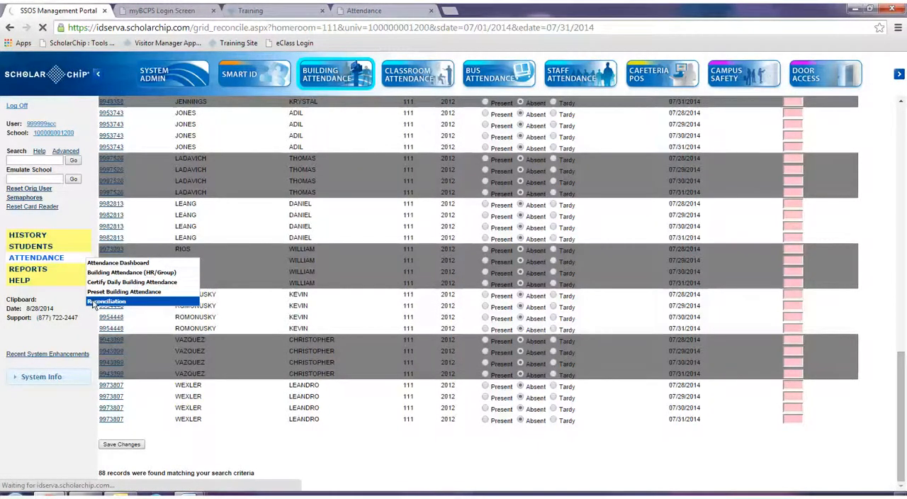
left_click(106, 301)
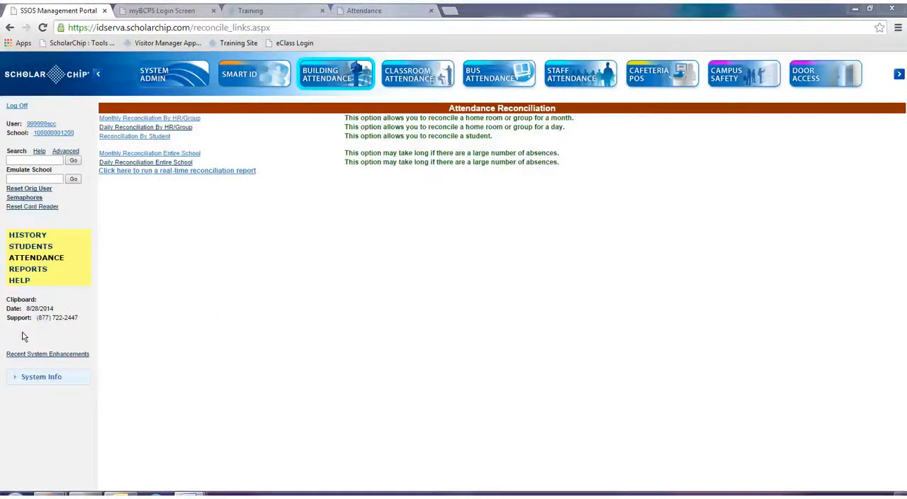
mouse_move(59, 347)
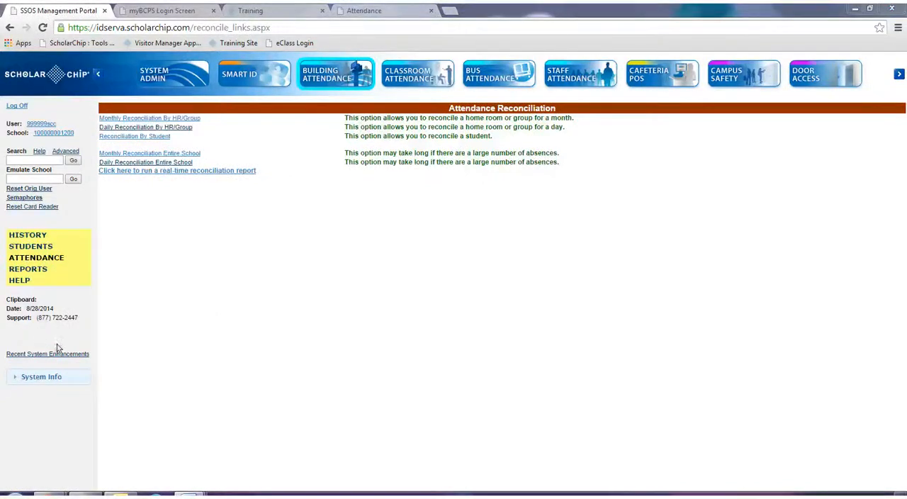
left_click(134, 136)
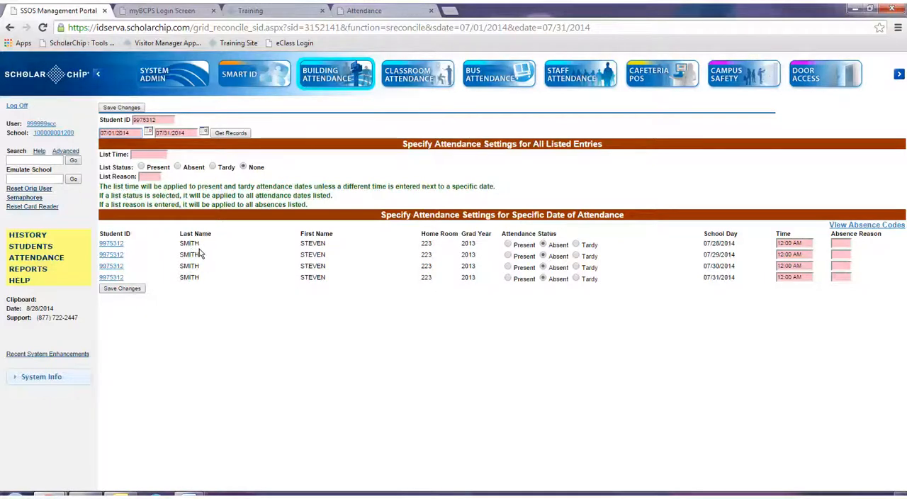
mouse_move(408, 287)
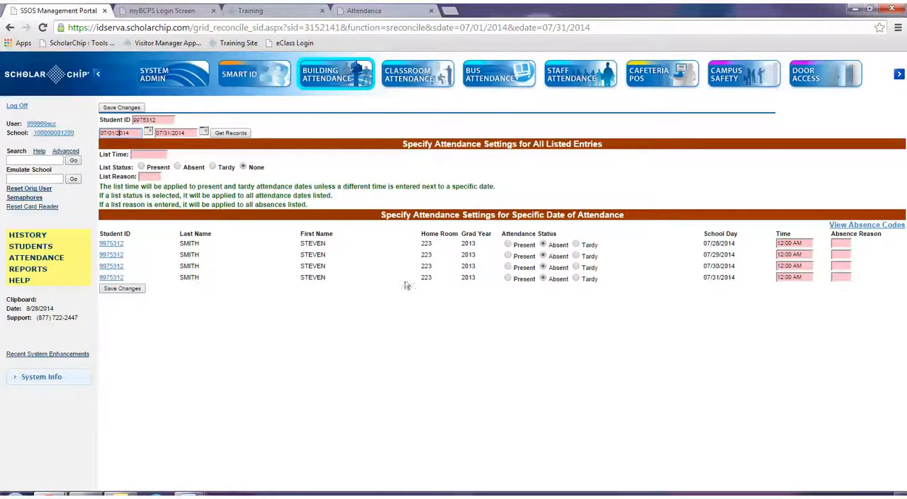
mouse_move(229, 290)
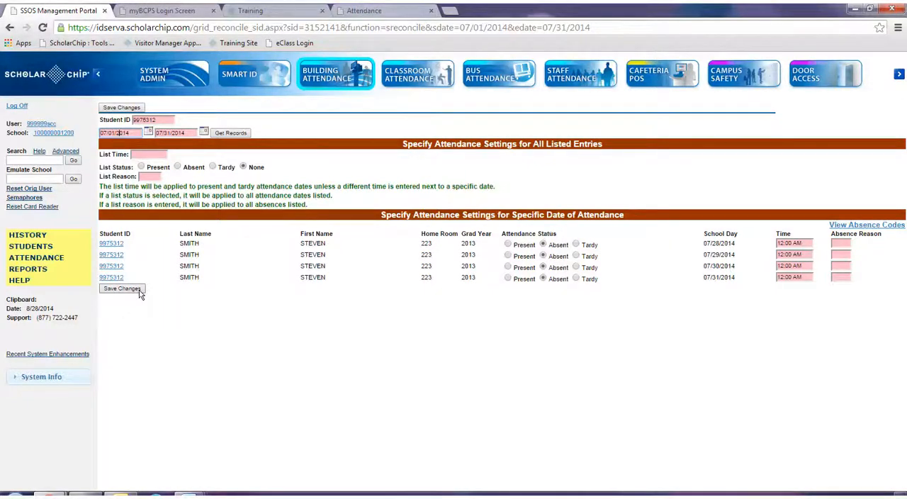
left_click(36, 257)
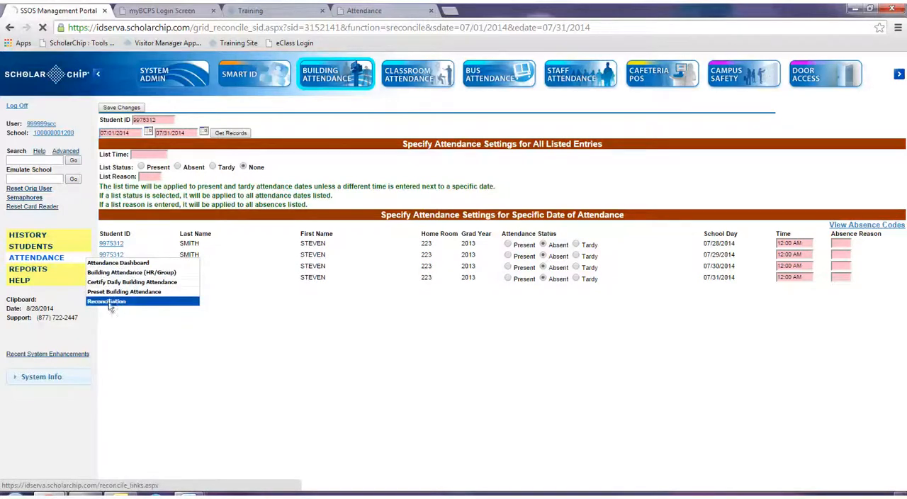
Open Monthly Reconciliation Entire School, listing 08/28/2014 absences across home rooms.
left_click(106, 301)
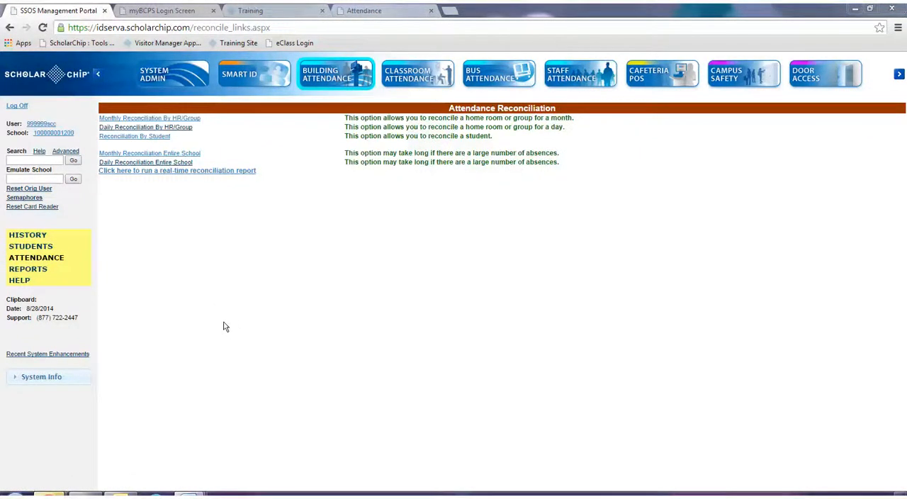
mouse_move(145, 162)
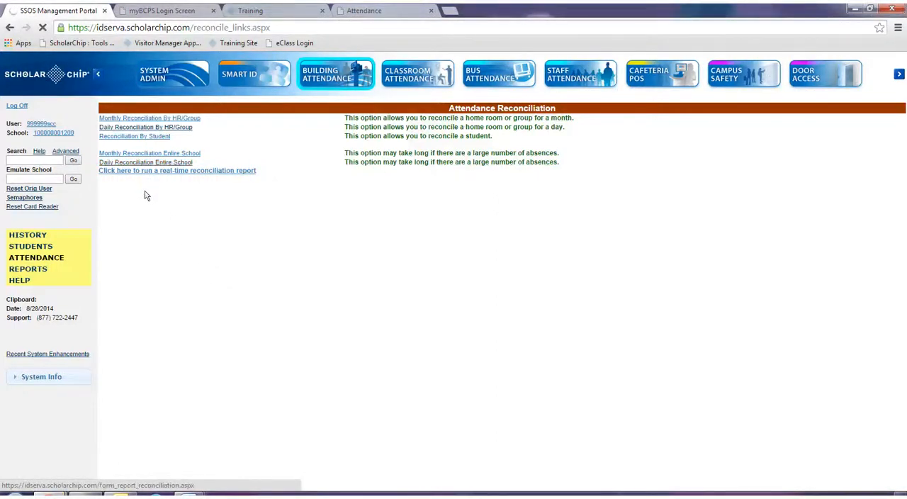
left_click(149, 153)
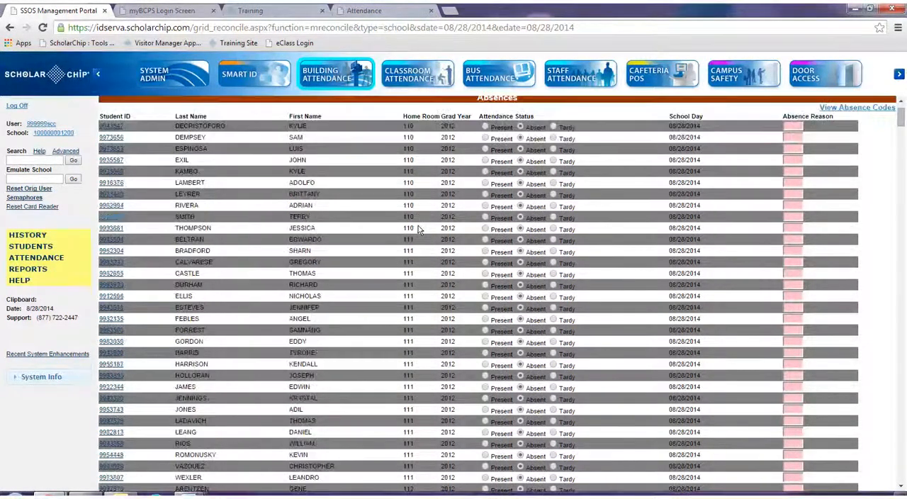
Scroll the entire-school absence list, then go to ATTENDANCE > Reconciliation options.
scroll("down", 3)
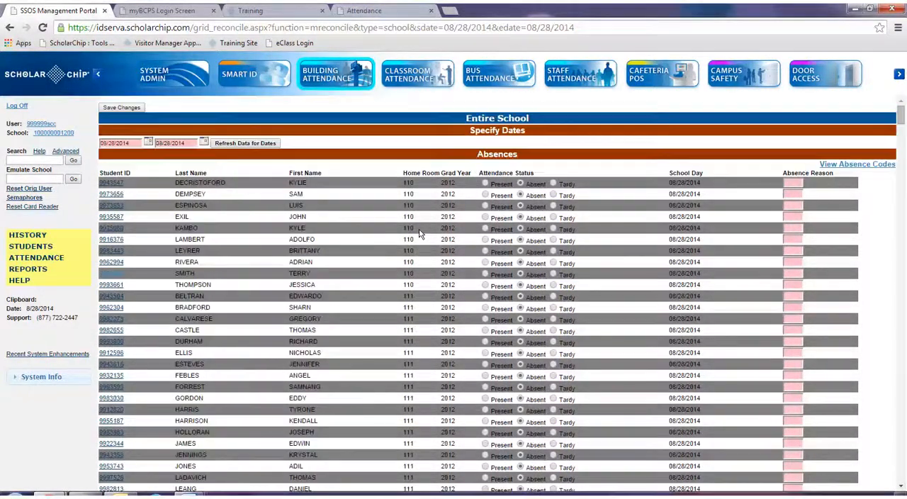
mouse_move(94, 267)
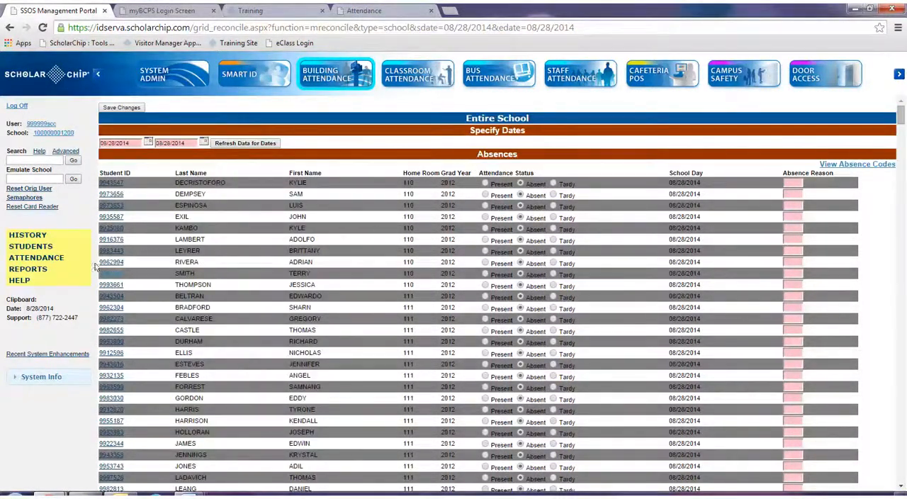
left_click(36, 257)
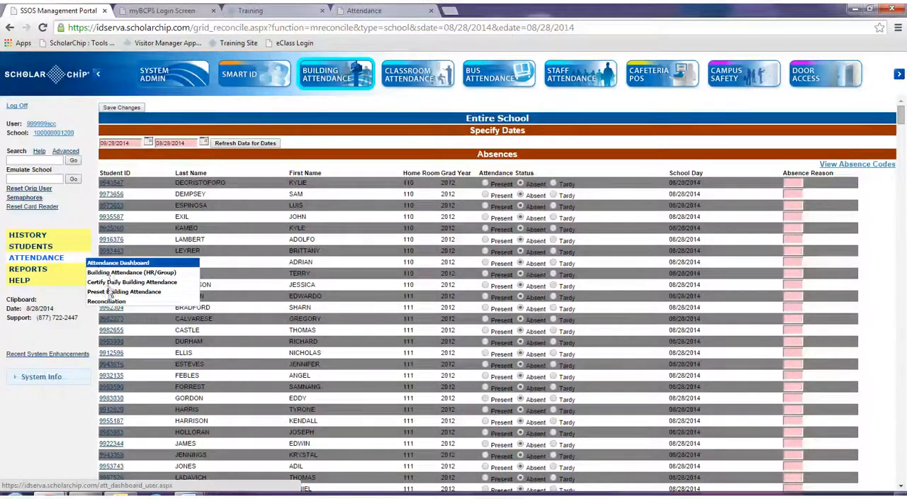
left_click(107, 302)
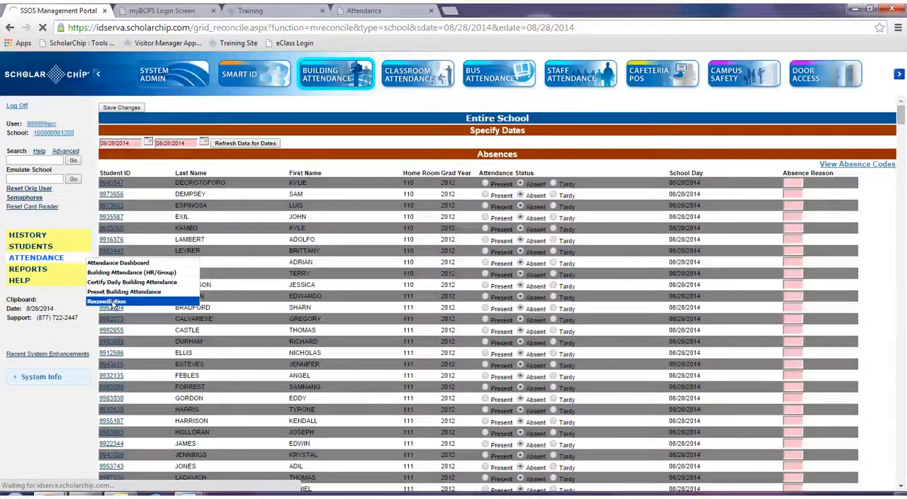
left_click(106, 301)
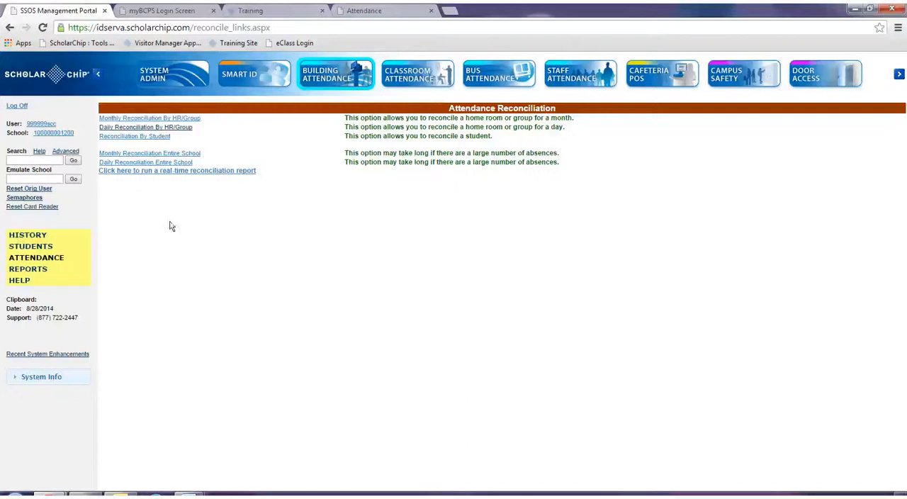
Launch the real-time reconciliation report from the options page.
left_click(177, 170)
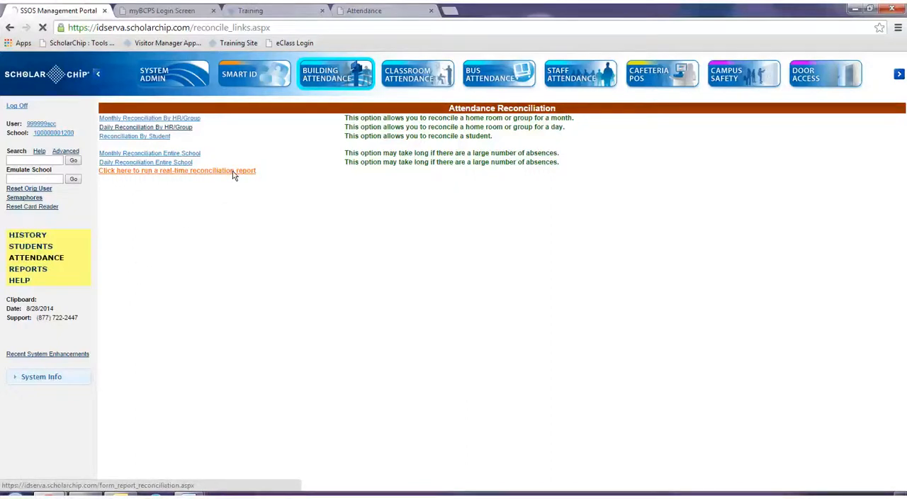
left_click(177, 170)
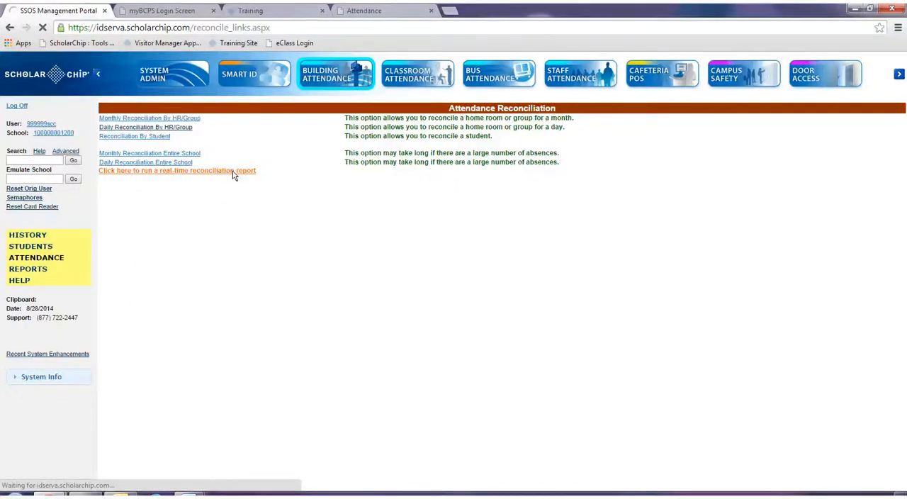
Load the Reconciliation Report form with School, From/To dates and viewer options.
left_click(177, 170)
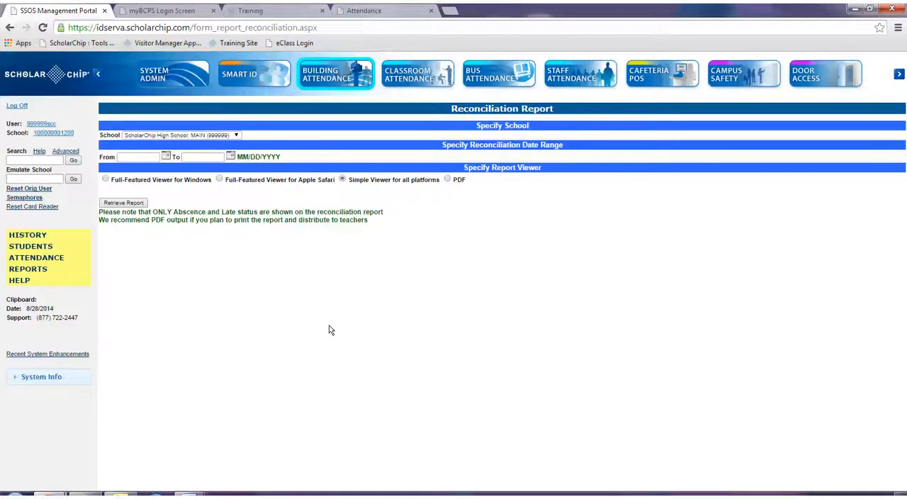
mouse_move(309, 344)
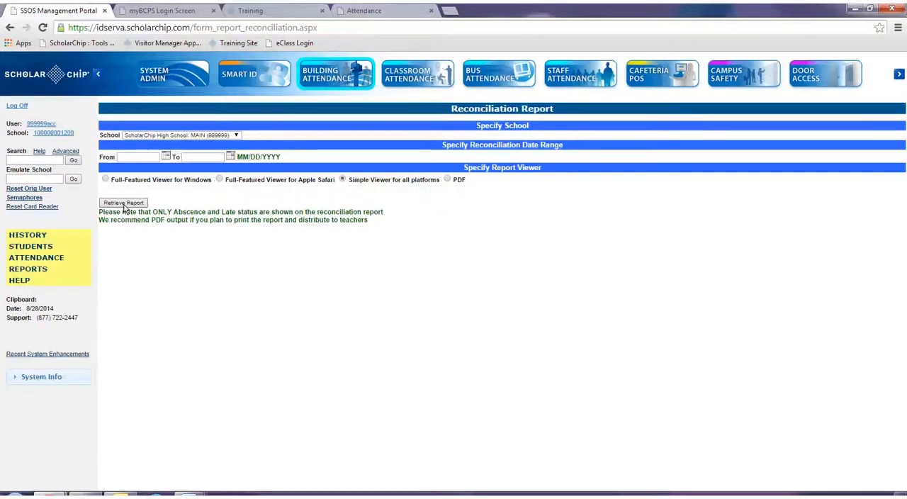
mouse_move(220, 334)
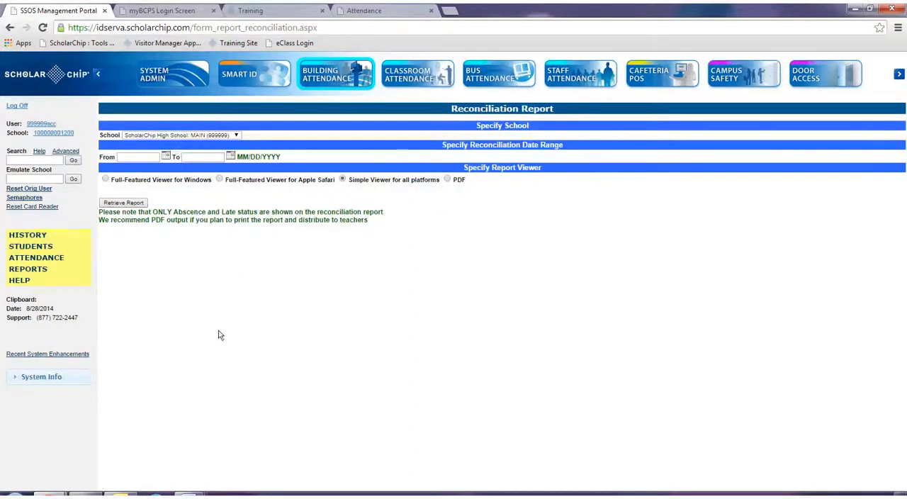
mouse_move(169, 286)
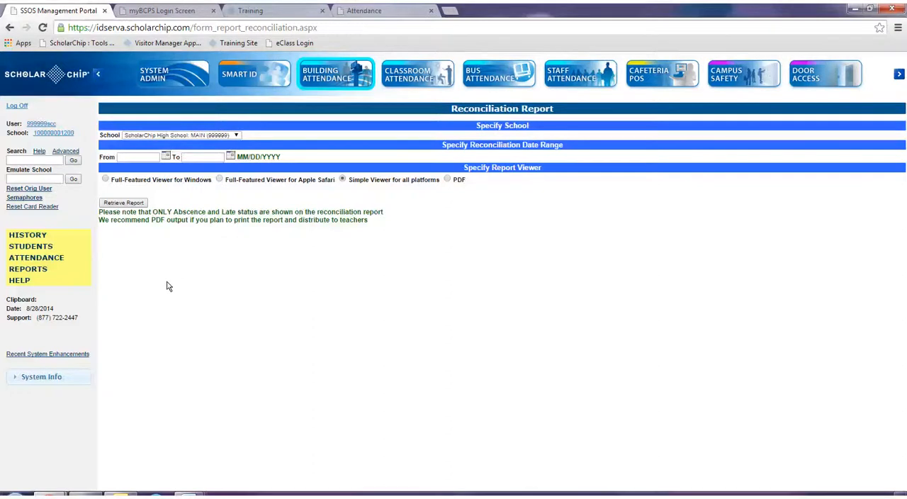
mouse_move(159, 305)
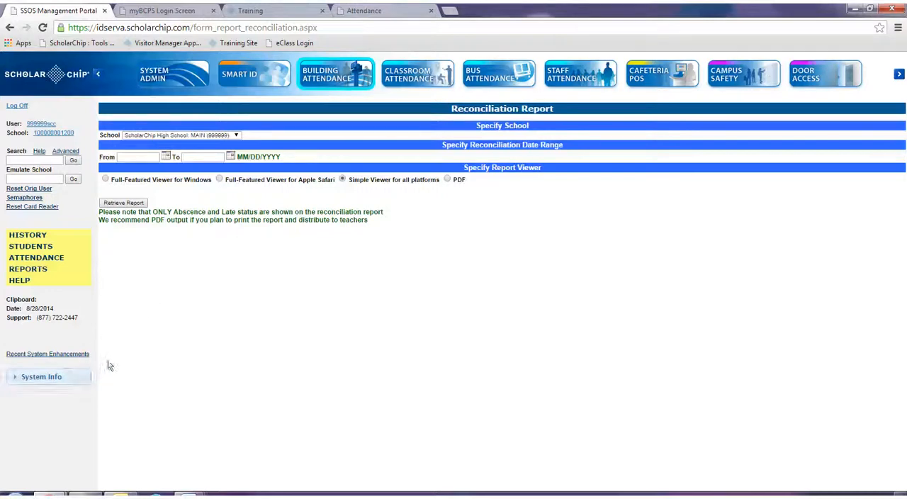
mouse_move(482, 317)
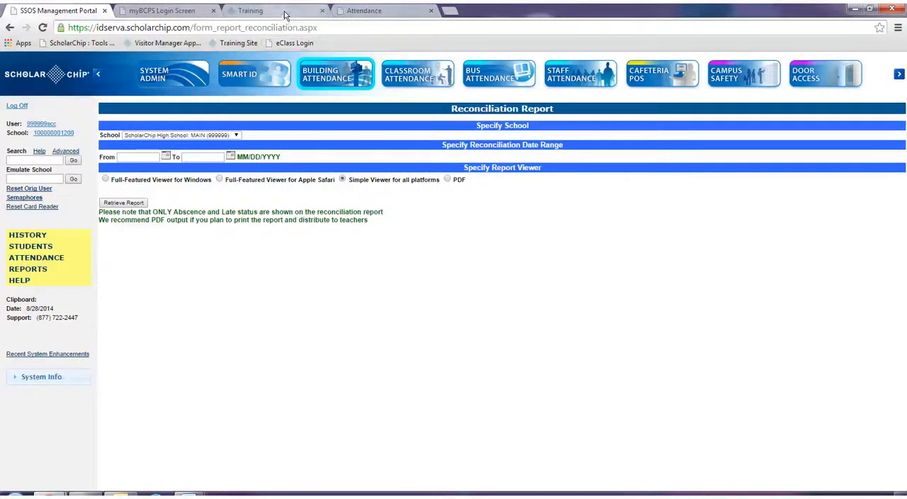
Switch to the ScholarChip Training browser tab listing tutorials like Attendance and Kiosk.
left_click(276, 10)
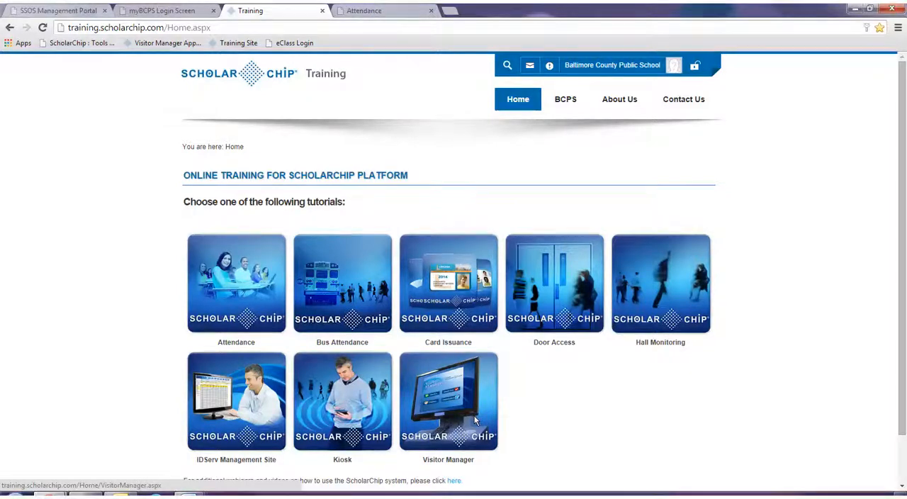
mouse_move(480, 422)
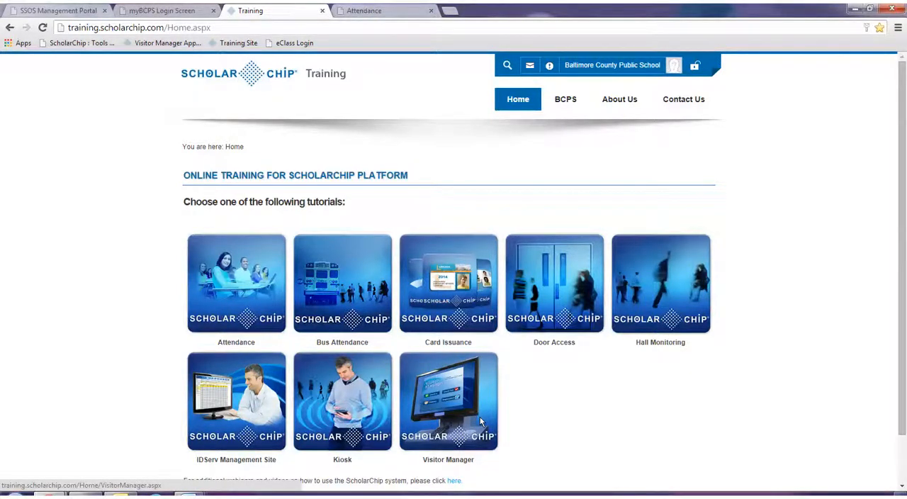
mouse_move(481, 407)
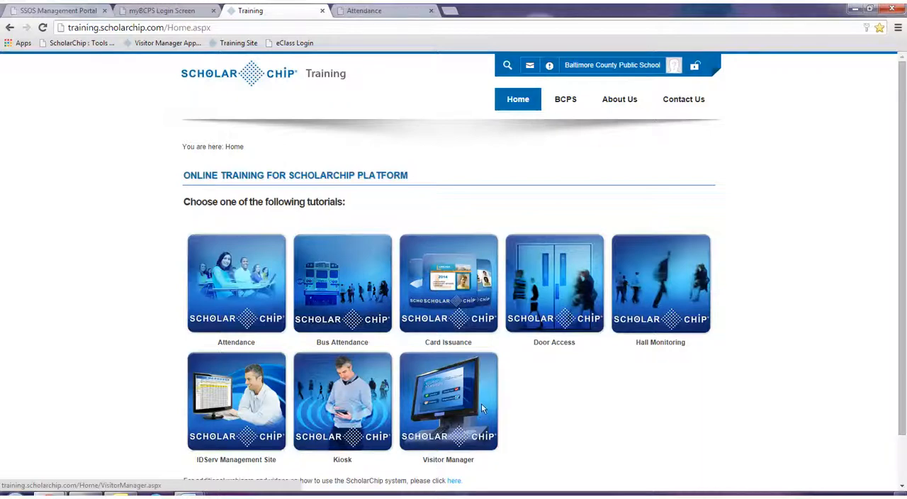